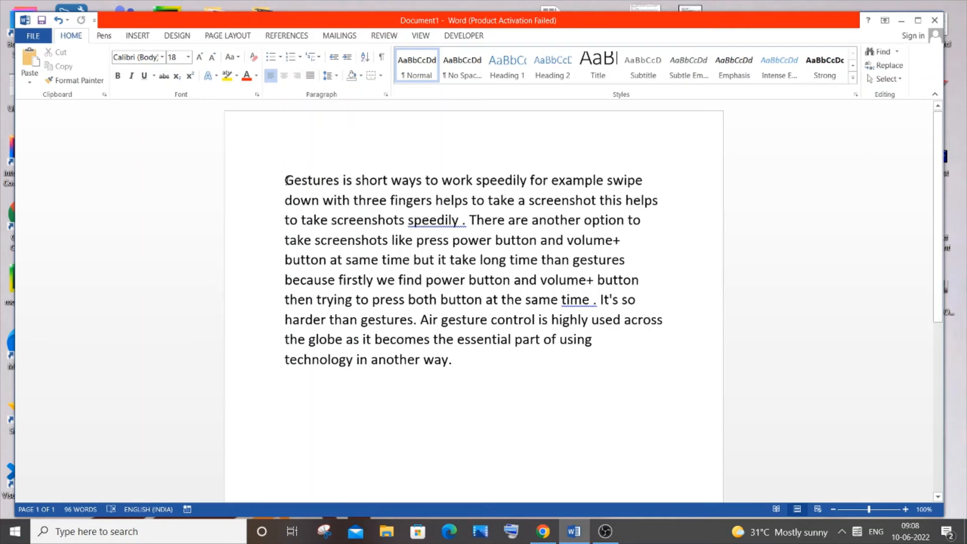
# - Select the whole gestures paragraph and bring up the Borders choices on the Home tab
pyautogui.moveTo(284, 180); pyautogui.dragTo(393, 240)
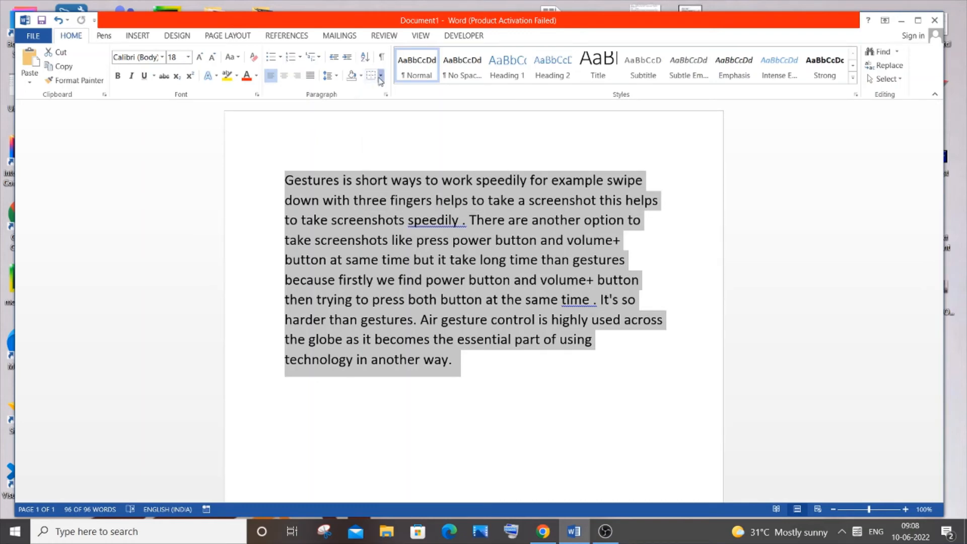
pyautogui.click(380, 76)
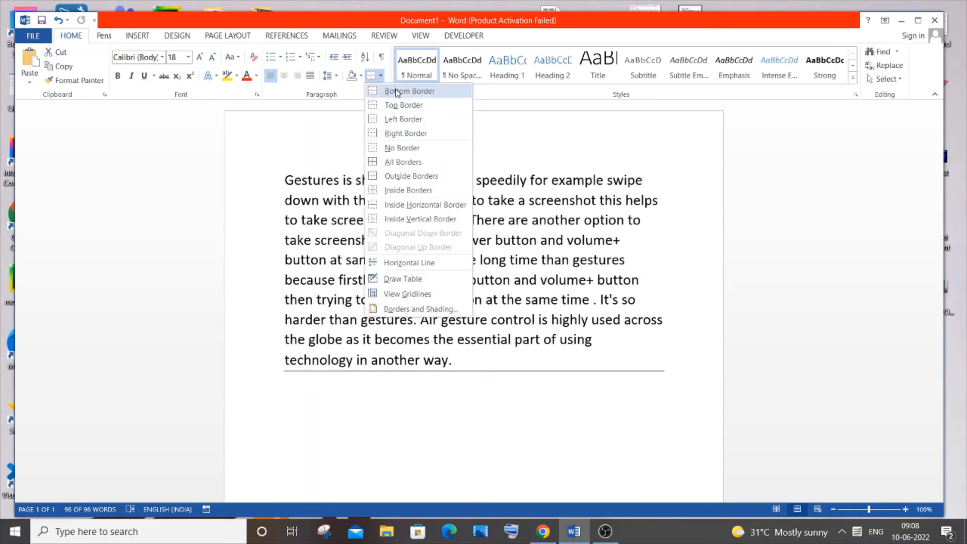
# - Apply Outside Borders so the paragraph is boxed on all four sides, ready for further border options
pyautogui.click(404, 161)
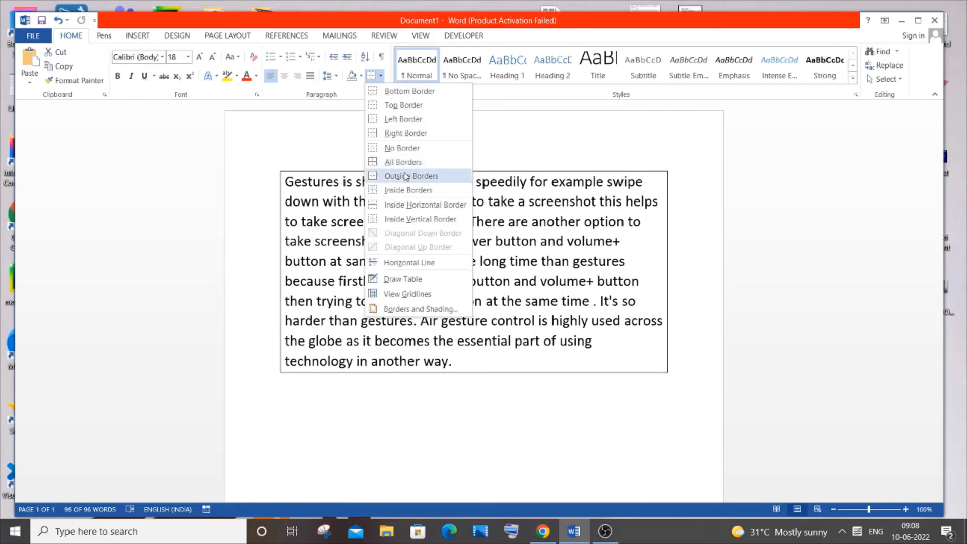
pyautogui.click(412, 176)
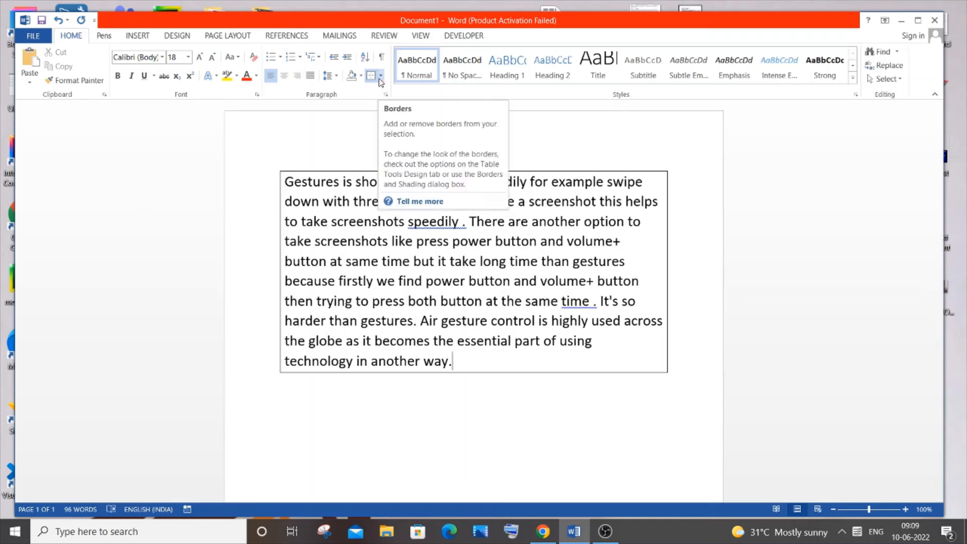
pyautogui.click(380, 76)
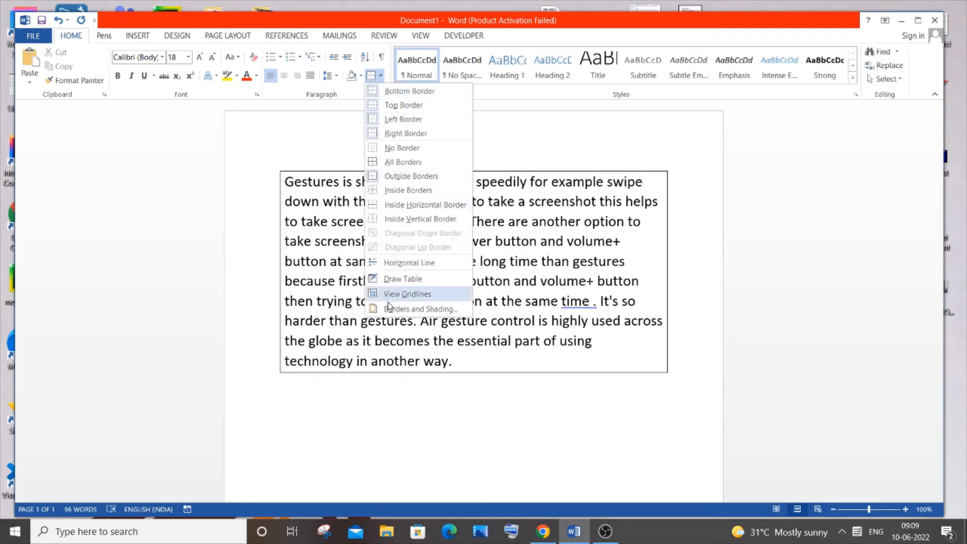
# - In Borders and Shading, set the paragraph's box border width to 3 pt and apply it
pyautogui.click(422, 308)
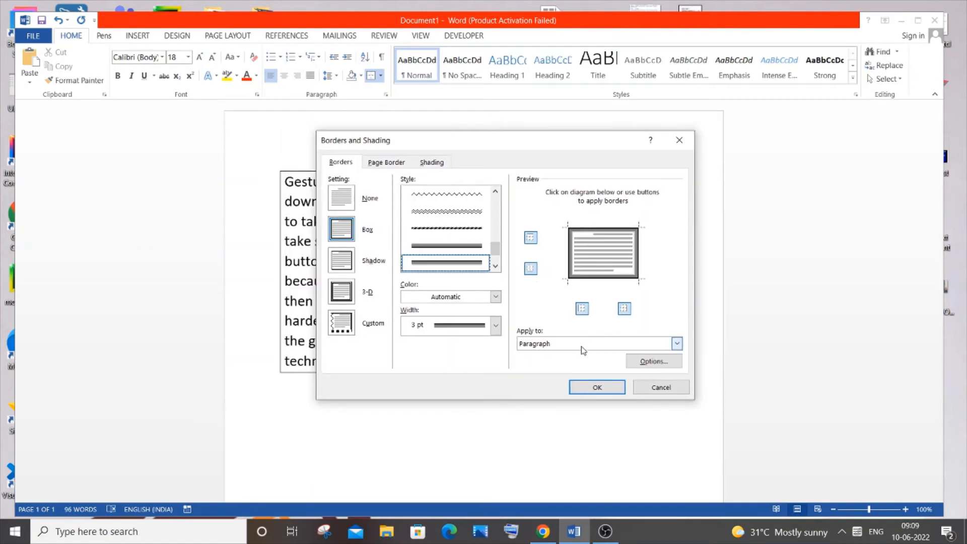
pyautogui.click(495, 326)
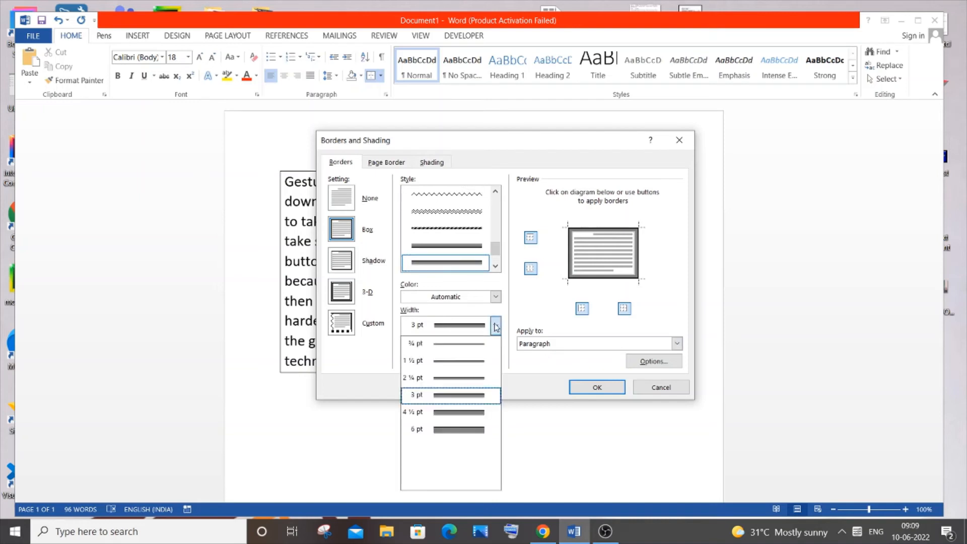
pyautogui.click(416, 394)
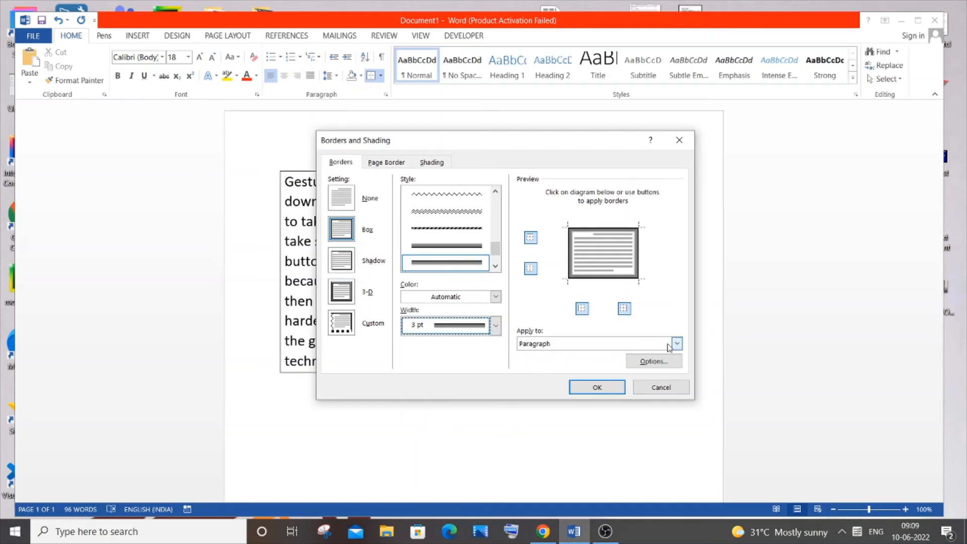
pyautogui.click(595, 387)
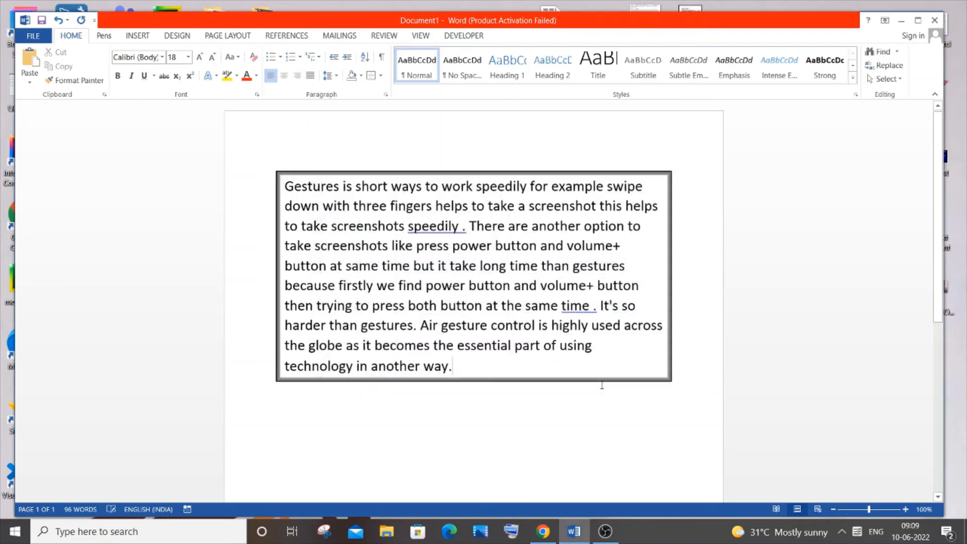